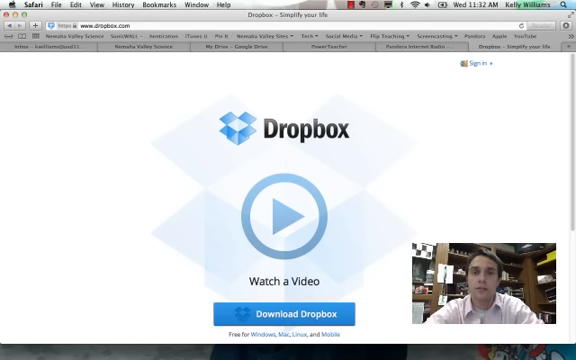
{"action": "mouse_move", "coordinate": [484, 92]}
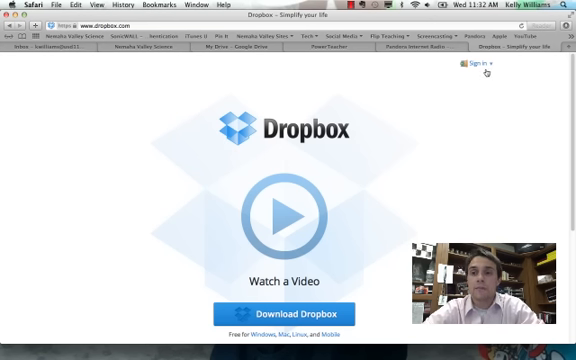
Step: Open the sign-in dropdown from the top right of the Dropbox home page
{"action": "left_click", "coordinate": [462, 72]}
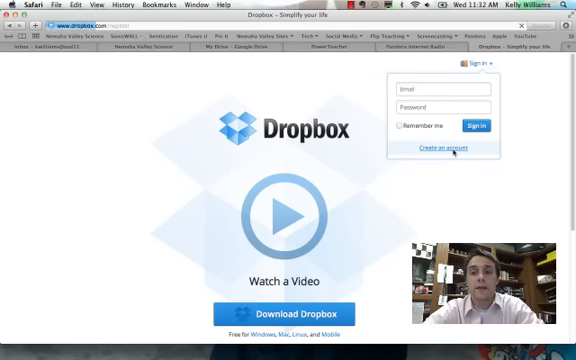
{"action": "left_click", "coordinate": [456, 148]}
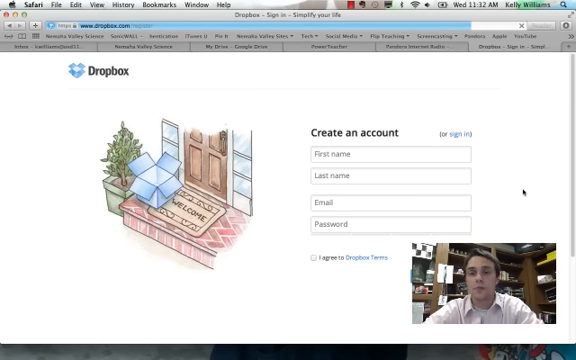
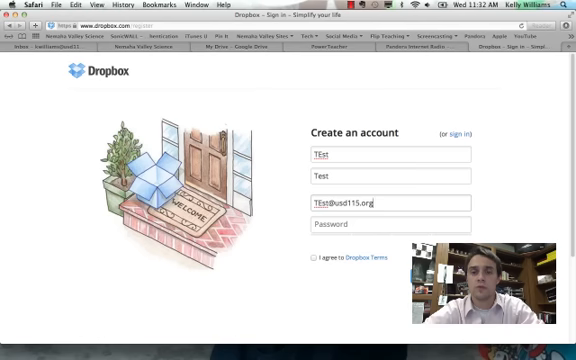
{"action": "left_click", "coordinate": [386, 224]}
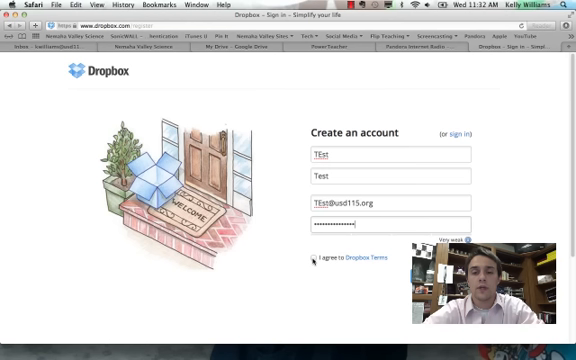
{"action": "left_click", "coordinate": [312, 258]}
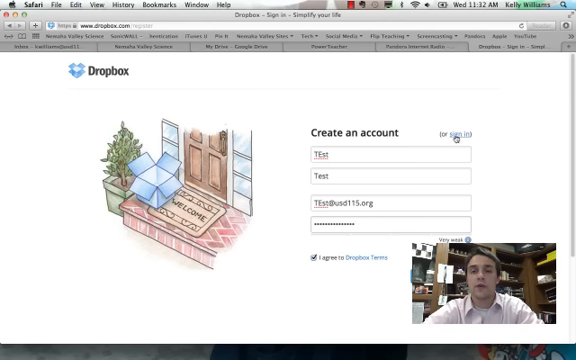
{"action": "left_click", "coordinate": [458, 134]}
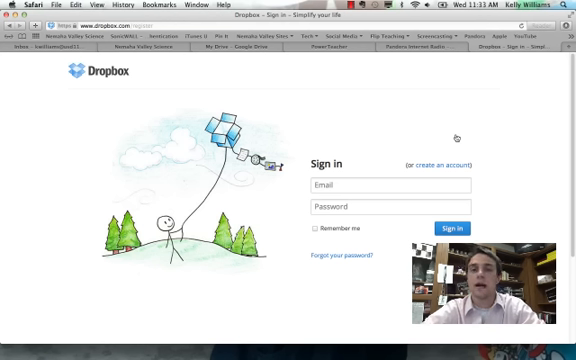
{"action": "left_click", "coordinate": [400, 186]}
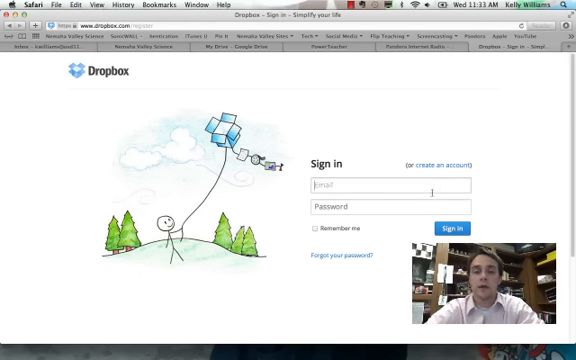
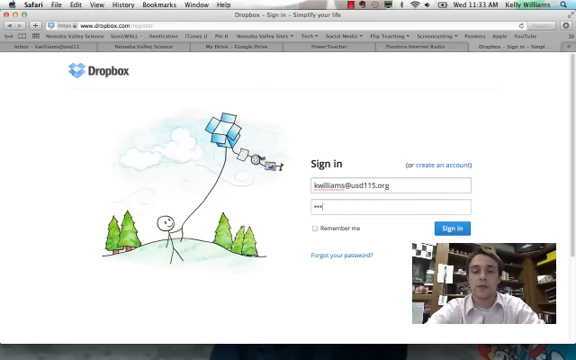
{"action": "left_click", "coordinate": [447, 228]}
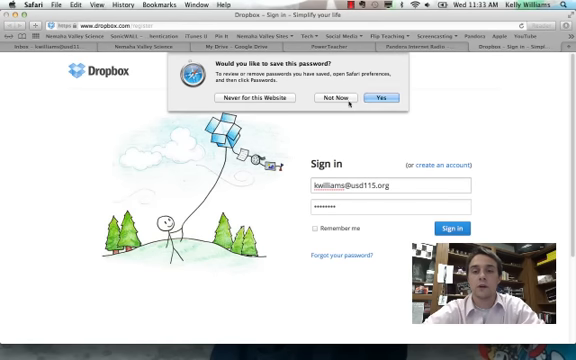
{"action": "left_click", "coordinate": [349, 97]}
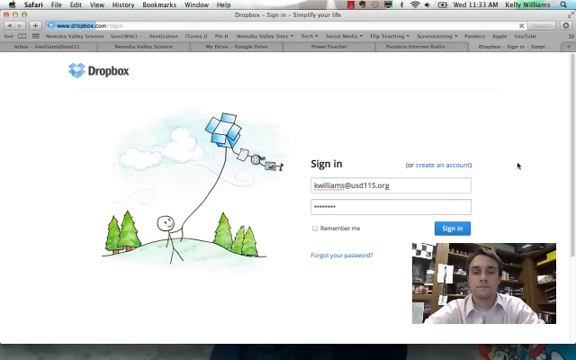
Step: Complete sign-in to reach the account's home file list
{"action": "left_click", "coordinate": [452, 230]}
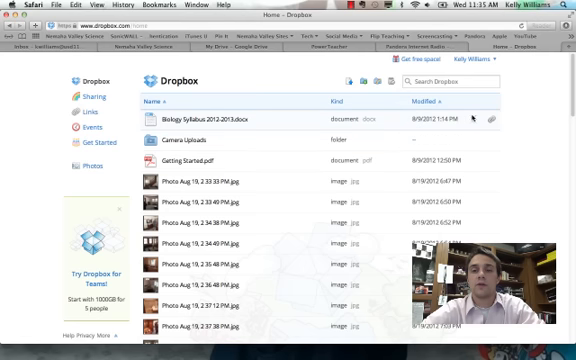
{"action": "mouse_move", "coordinate": [490, 120]}
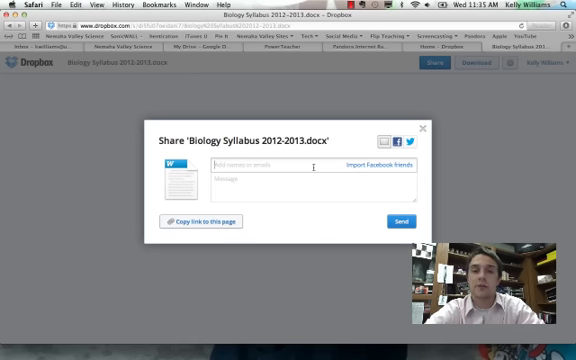
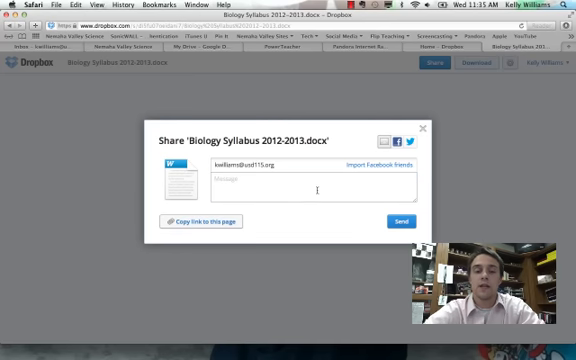
{"action": "type", "text": "Simple m"}
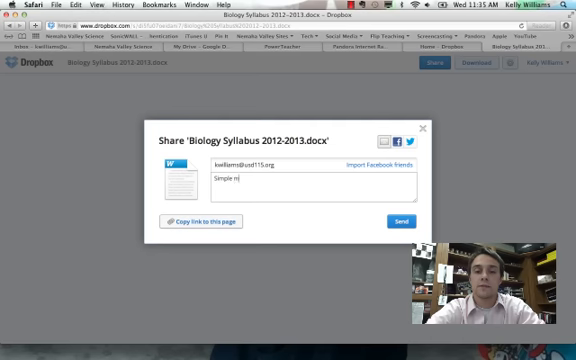
{"action": "type", "text": "essage detailing the a"}
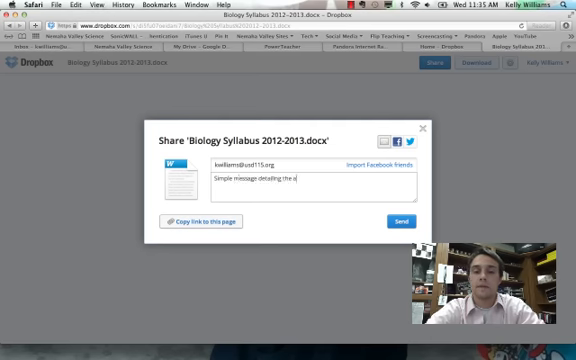
{"action": "type", "text": "ssignment."}
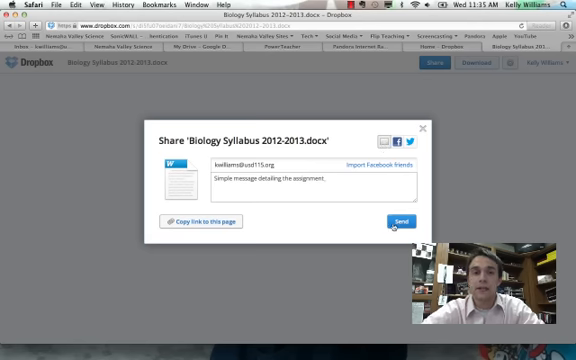
{"action": "left_click", "coordinate": [390, 221]}
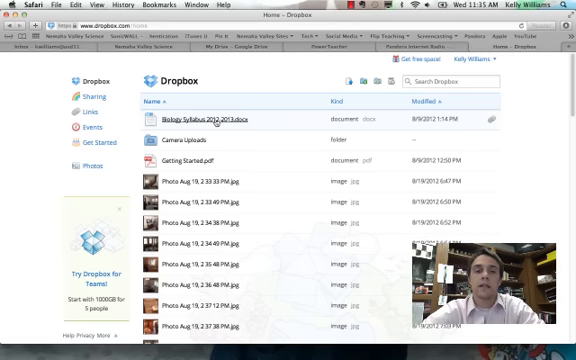
Step: Open the Sharing page from the left sidebar of the file list
{"action": "left_click", "coordinate": [202, 114]}
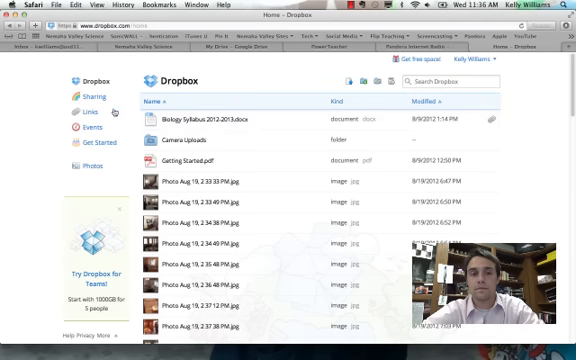
{"action": "left_click", "coordinate": [92, 95]}
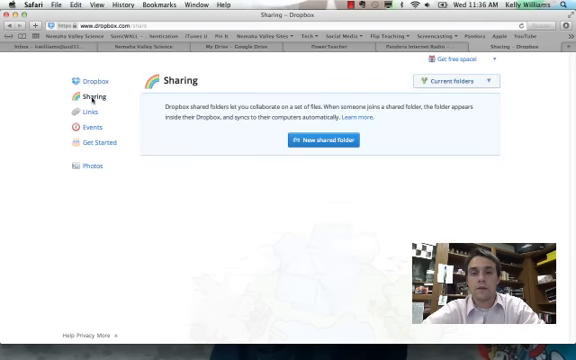
{"action": "mouse_move", "coordinate": [410, 140]}
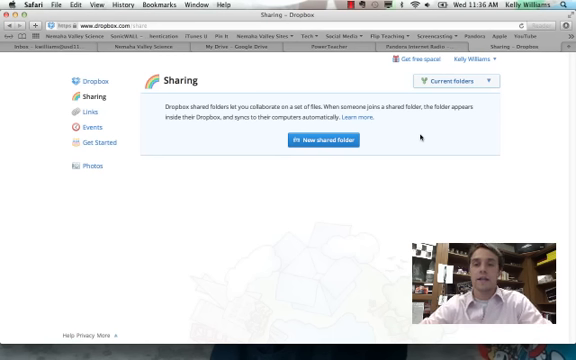
{"action": "mouse_move", "coordinate": [116, 82]}
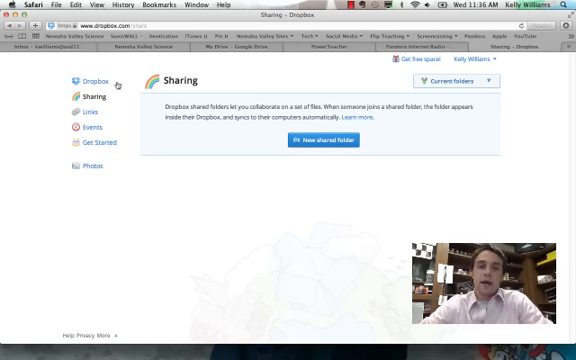